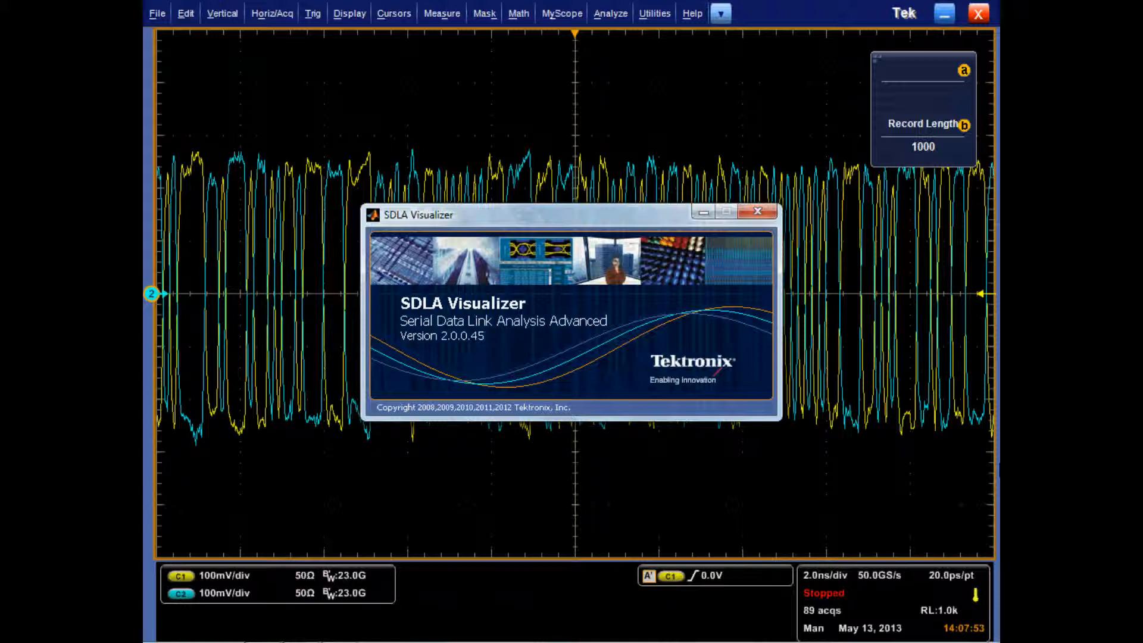
Dismiss the SDLA Visualizer splash screen to return to the two-channel waveforms.
{"action": "left_click", "coordinate": [757, 211]}
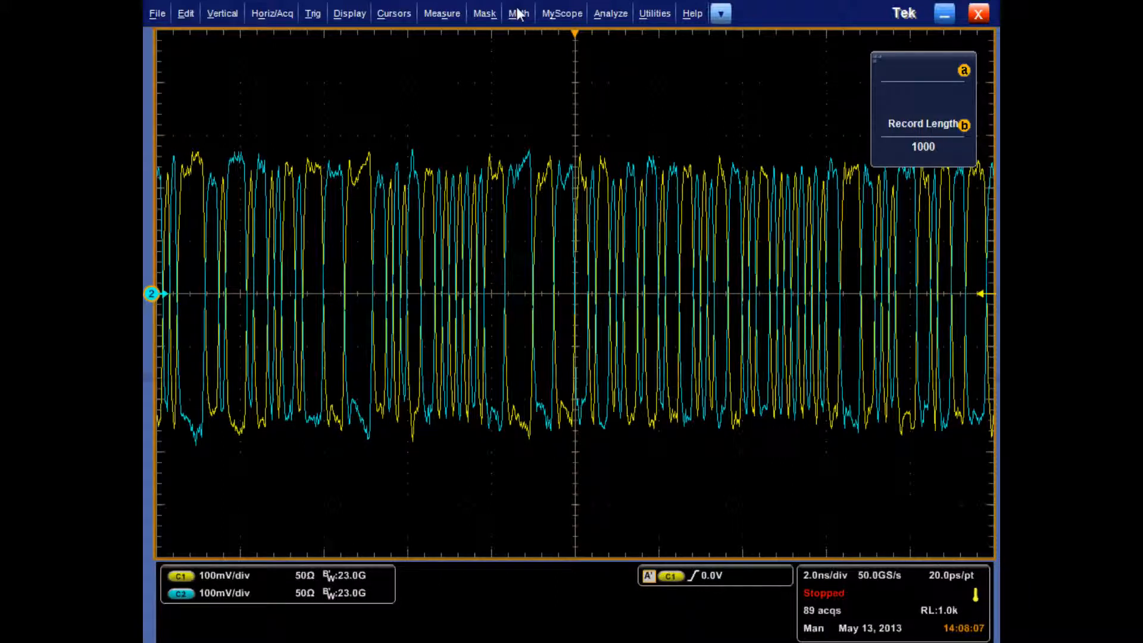
Launch SDLA Visualizer from the Analyze menu and set Single Input source to Math 1.
{"action": "left_click", "coordinate": [517, 13]}
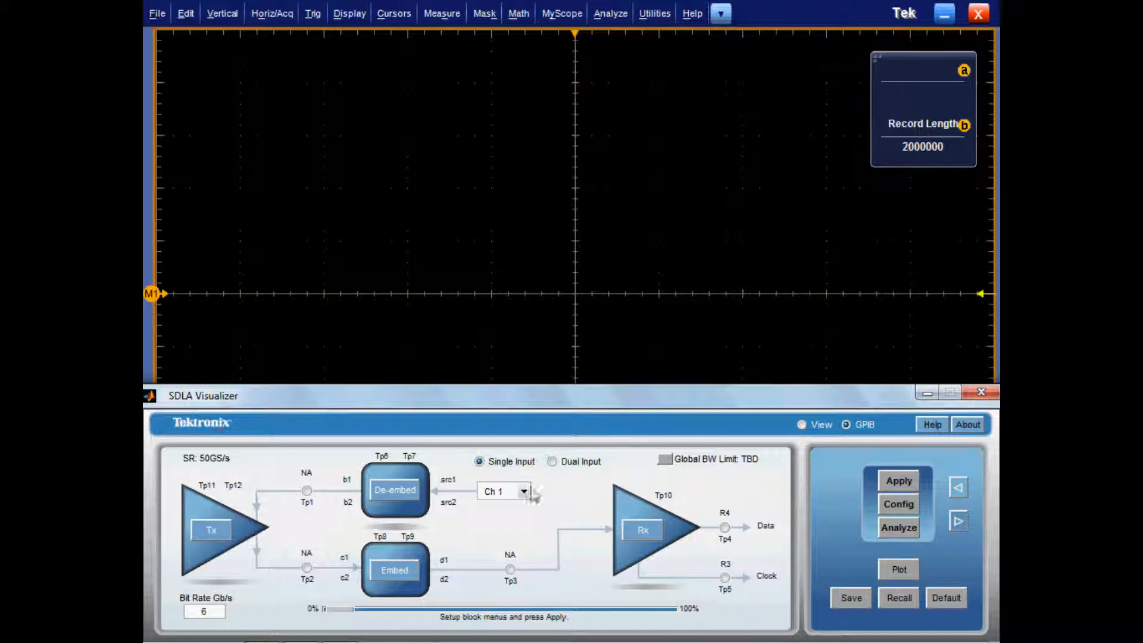
{"action": "left_click", "coordinate": [503, 490]}
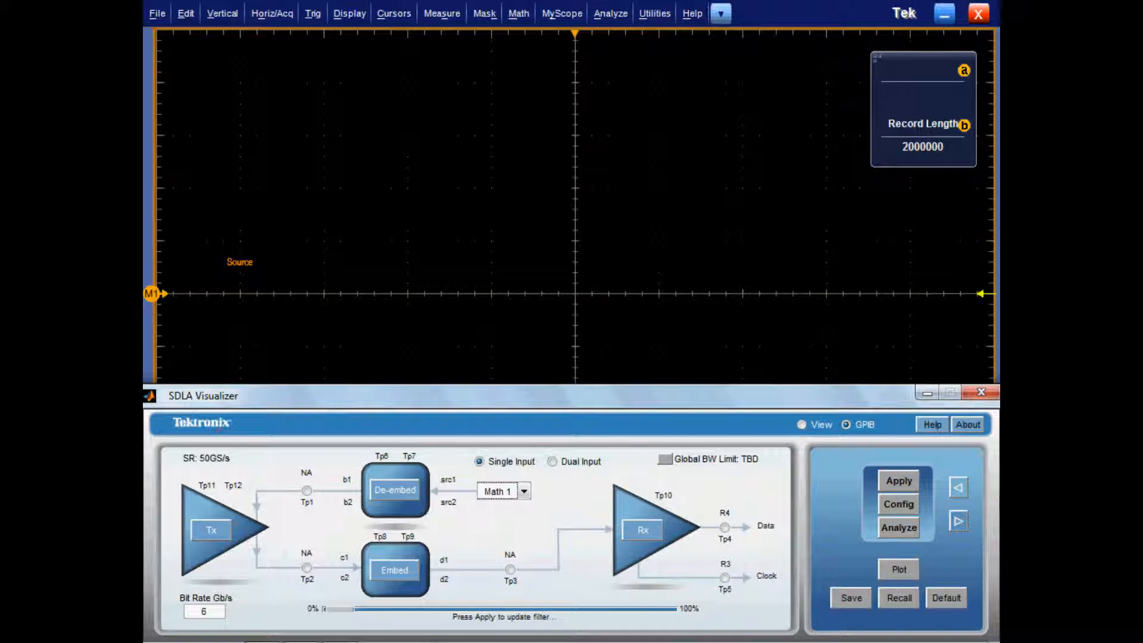
{"action": "left_click", "coordinate": [394, 490]}
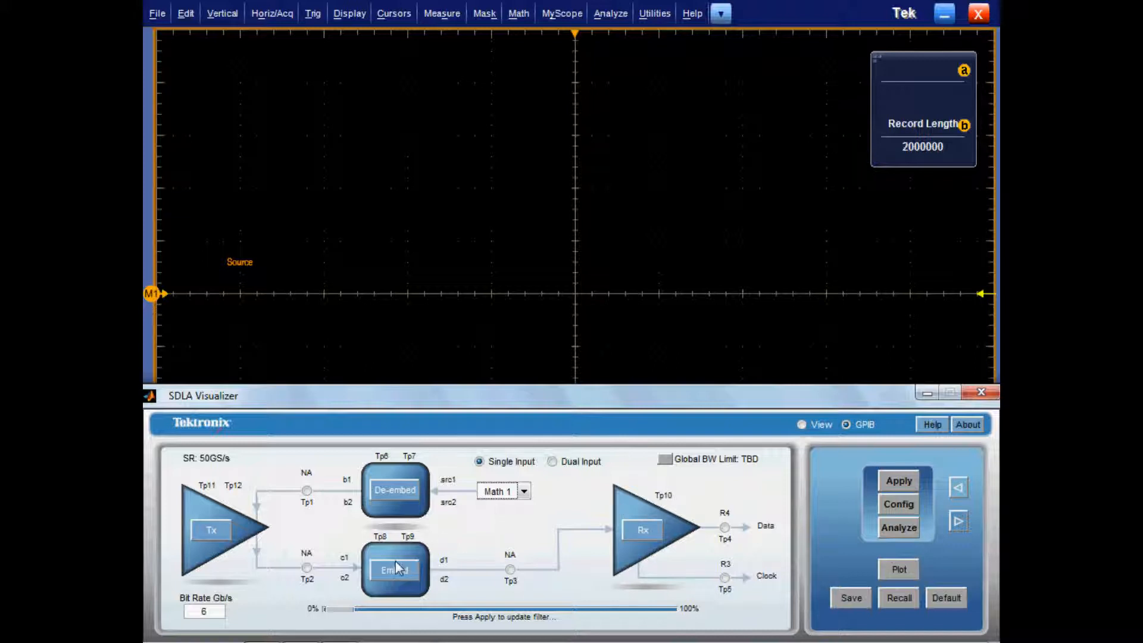
Make embed block B1 a file model loading 40inISITrace.s4p.
{"action": "double_click", "coordinate": [394, 569]}
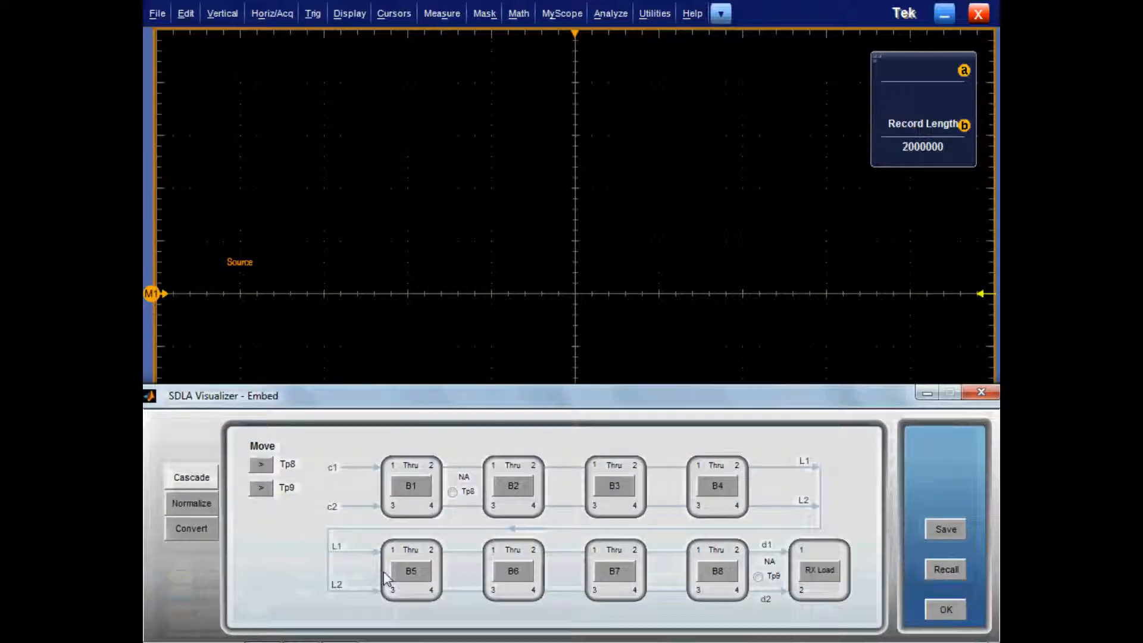
{"action": "mouse_move", "coordinate": [410, 488]}
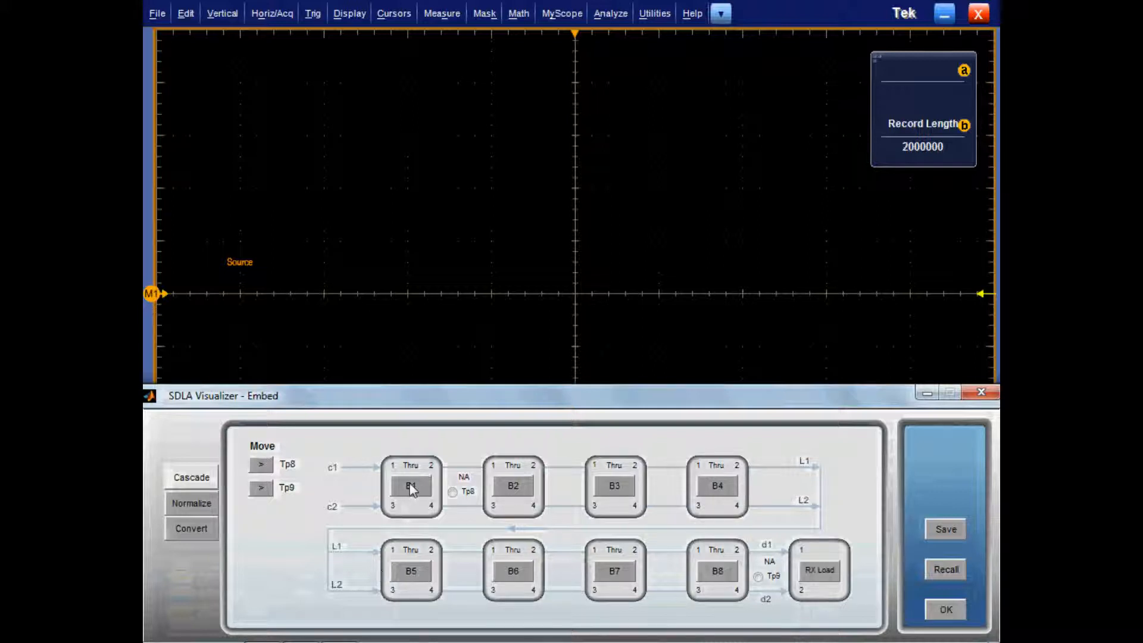
{"action": "left_click", "coordinate": [409, 485]}
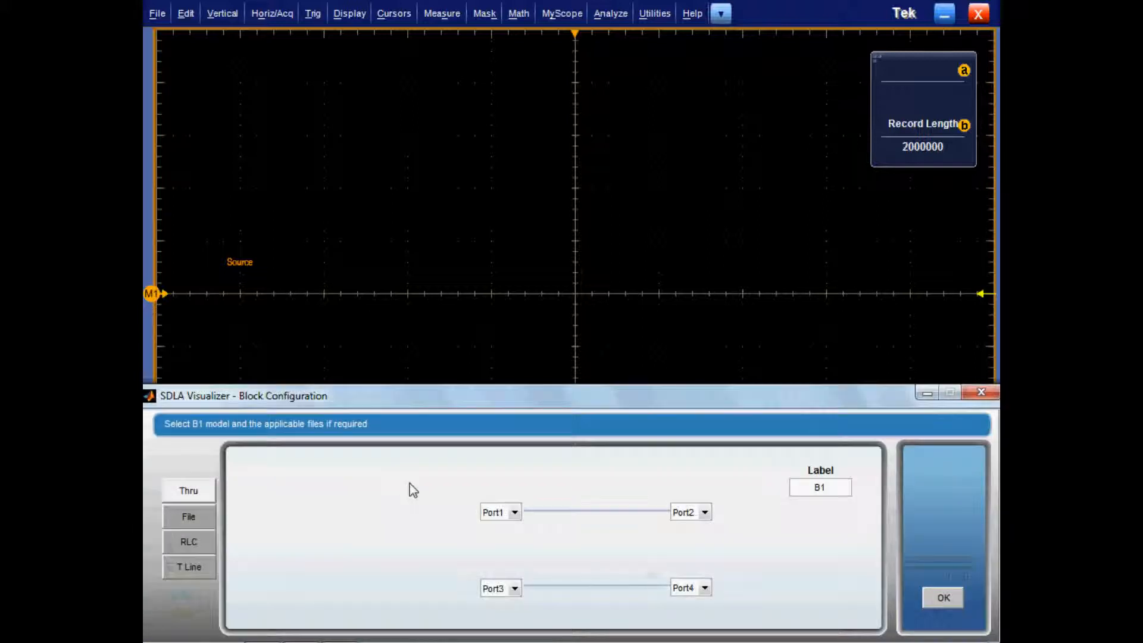
{"action": "mouse_move", "coordinate": [364, 501]}
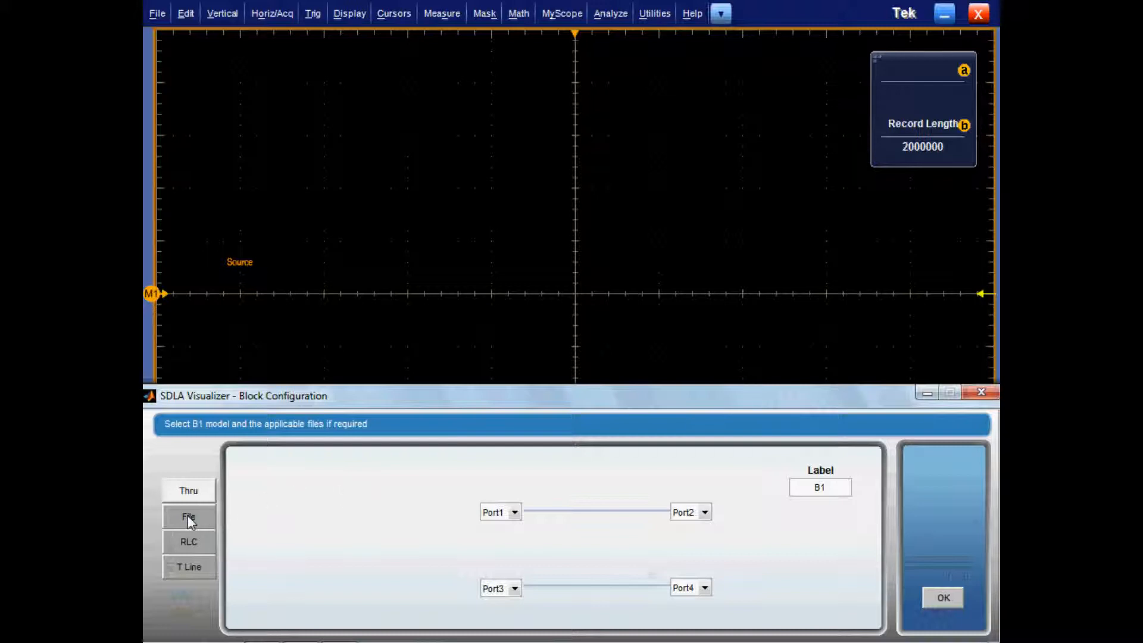
{"action": "left_click", "coordinate": [188, 516]}
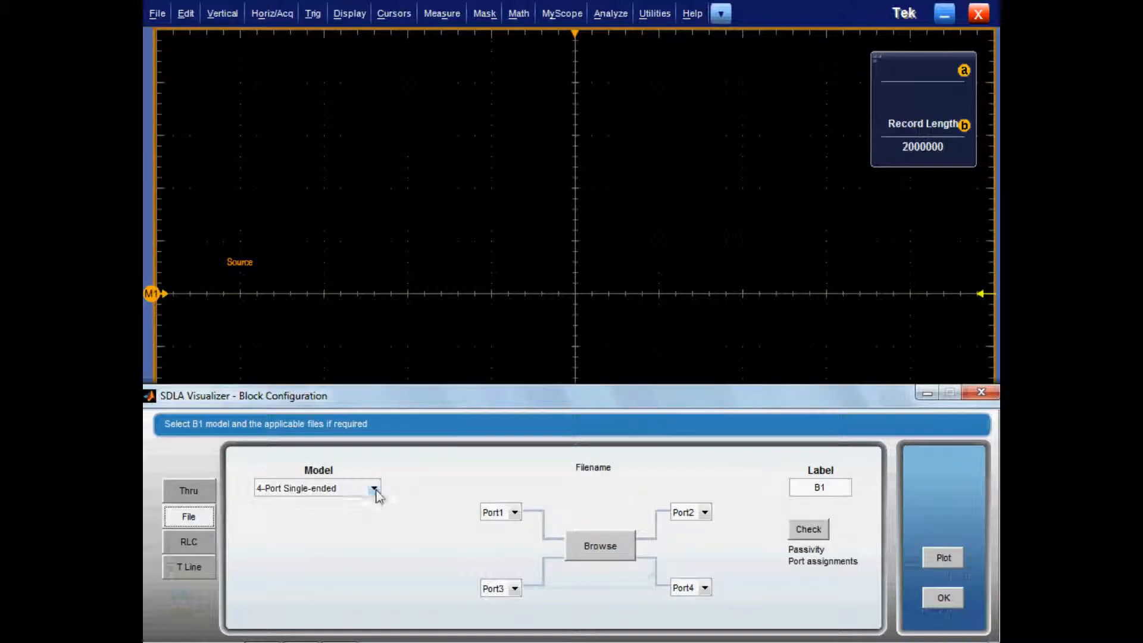
{"action": "left_click", "coordinate": [374, 487]}
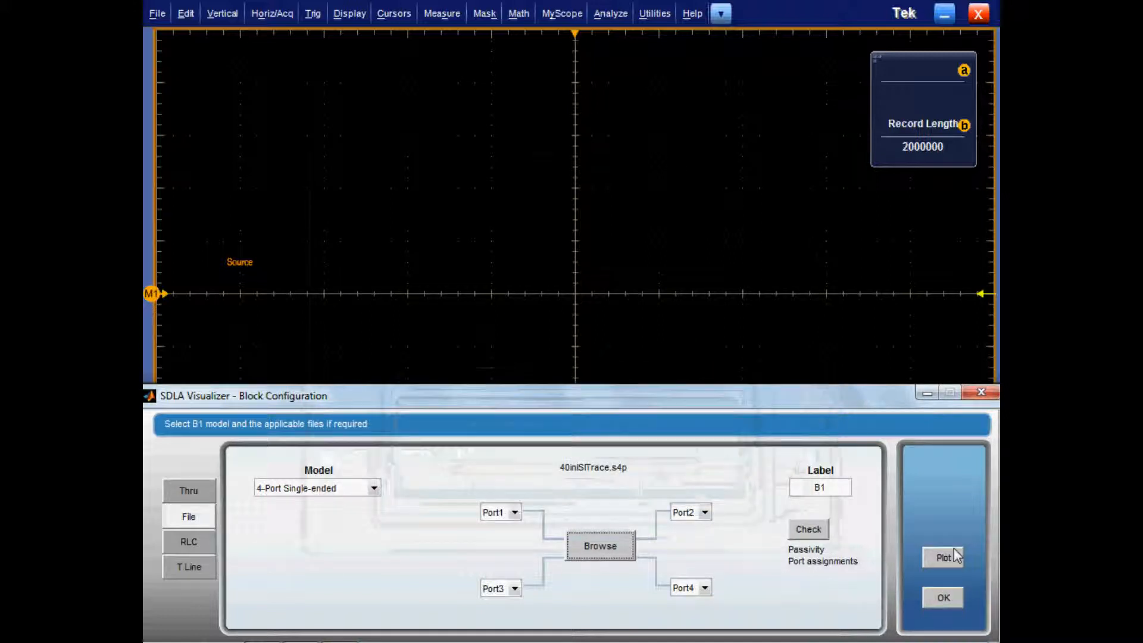
Plot and inspect the trace's S-parameters, then confirm the B1 file model.
{"action": "left_click", "coordinate": [942, 557]}
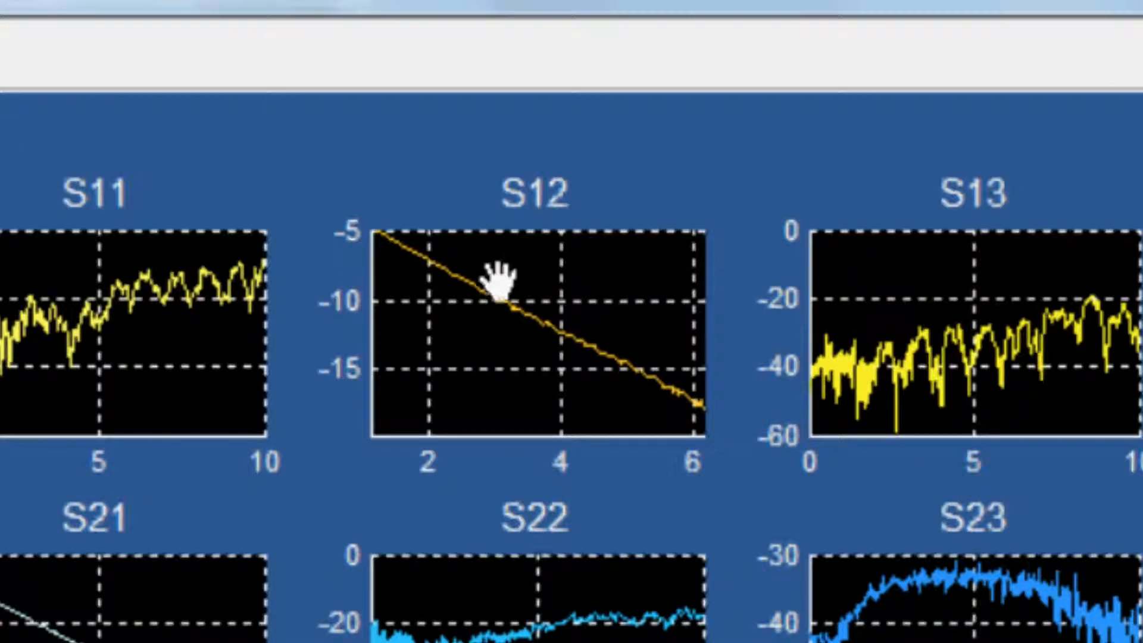
{"action": "left_click_drag", "start_coordinate": [496, 288], "coordinate": [542, 357]}
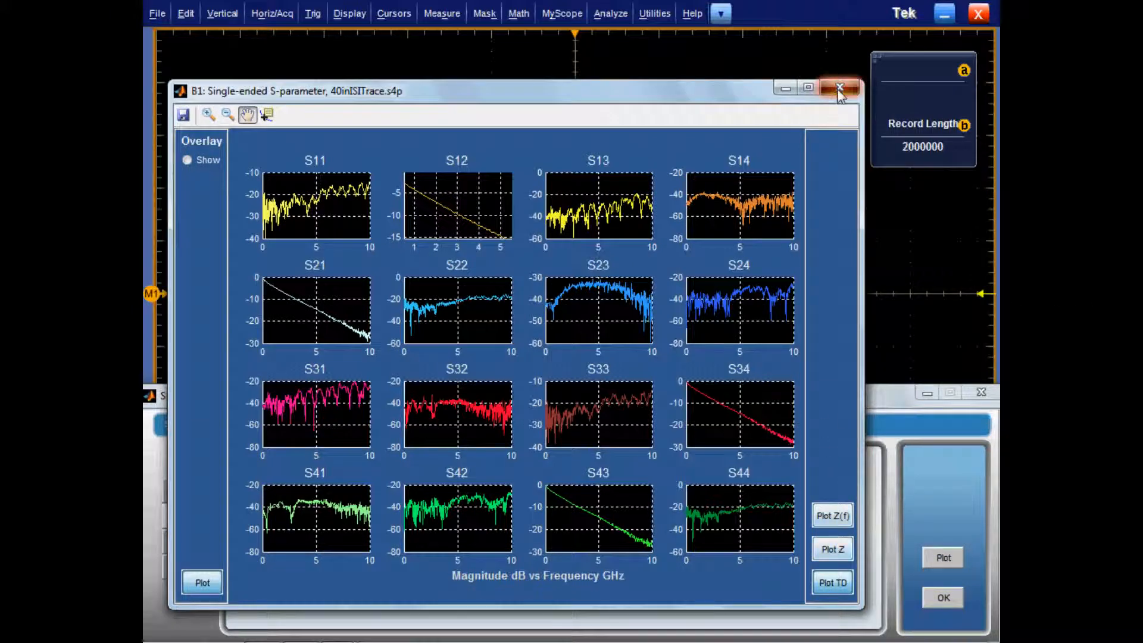
{"action": "left_click", "coordinate": [838, 87]}
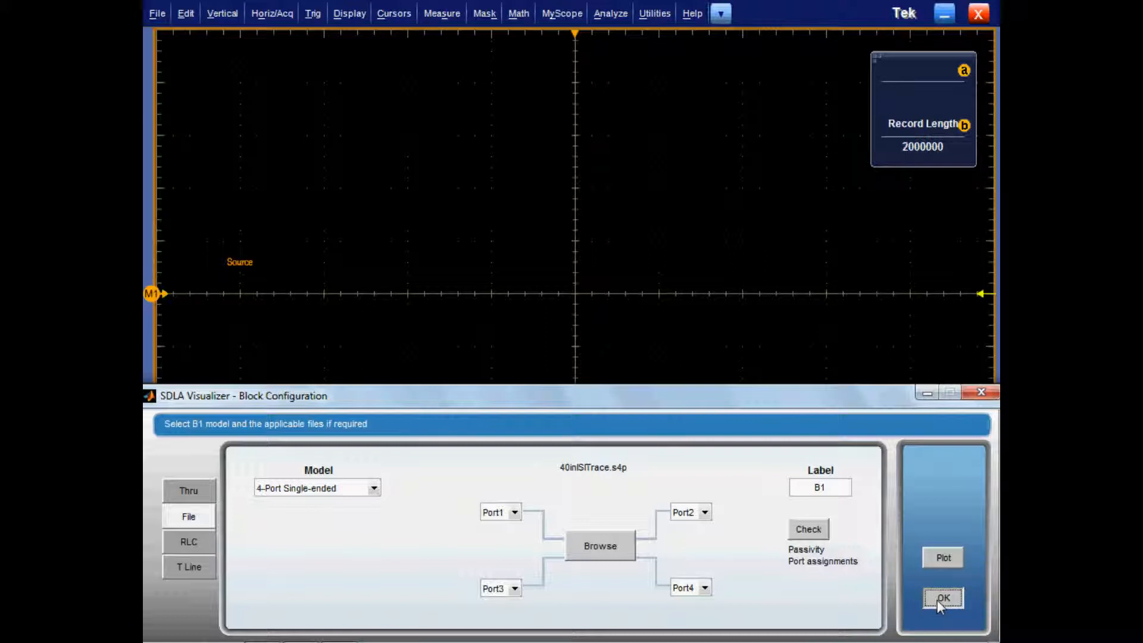
{"action": "left_click", "coordinate": [942, 598]}
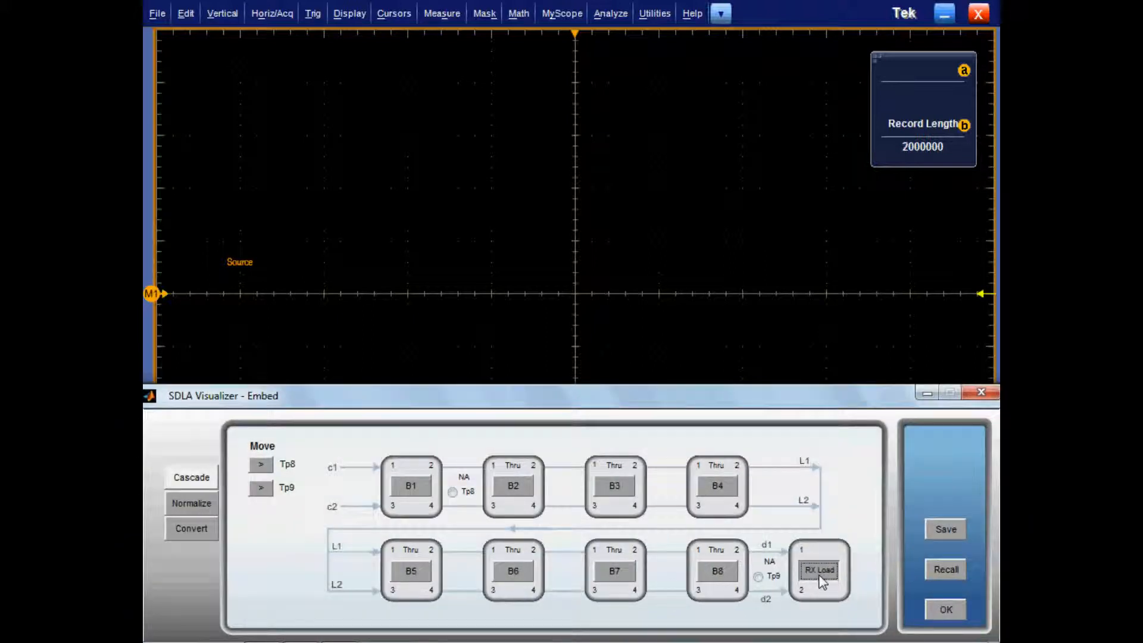
Accept the nominal 50-ohm RX load and close the Embed window.
{"action": "left_click", "coordinate": [819, 571]}
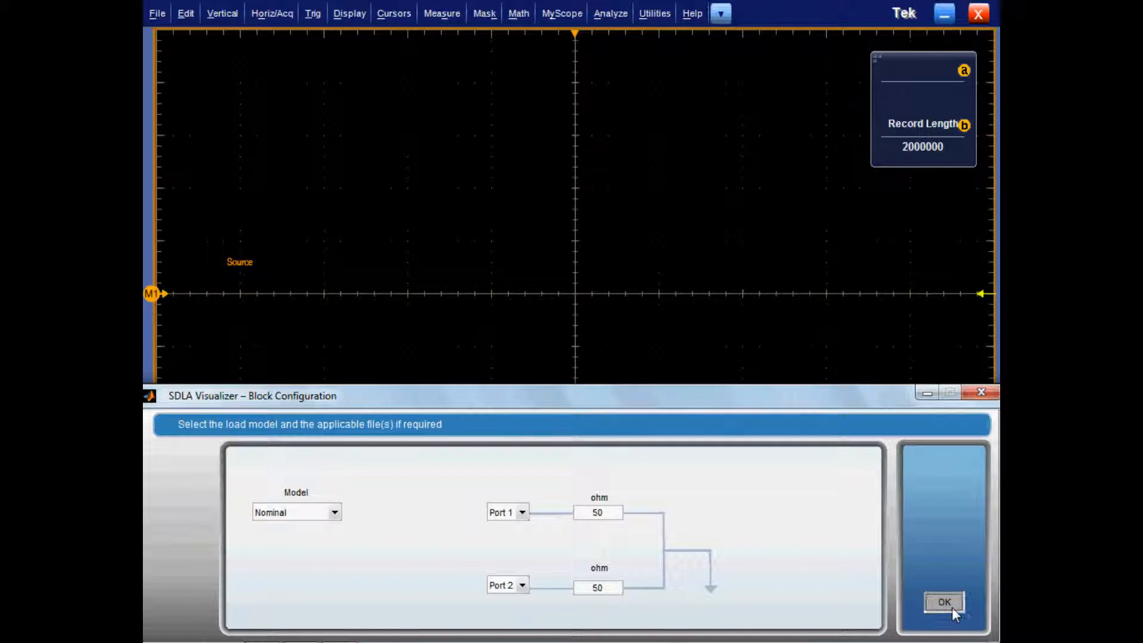
{"action": "left_click", "coordinate": [943, 602]}
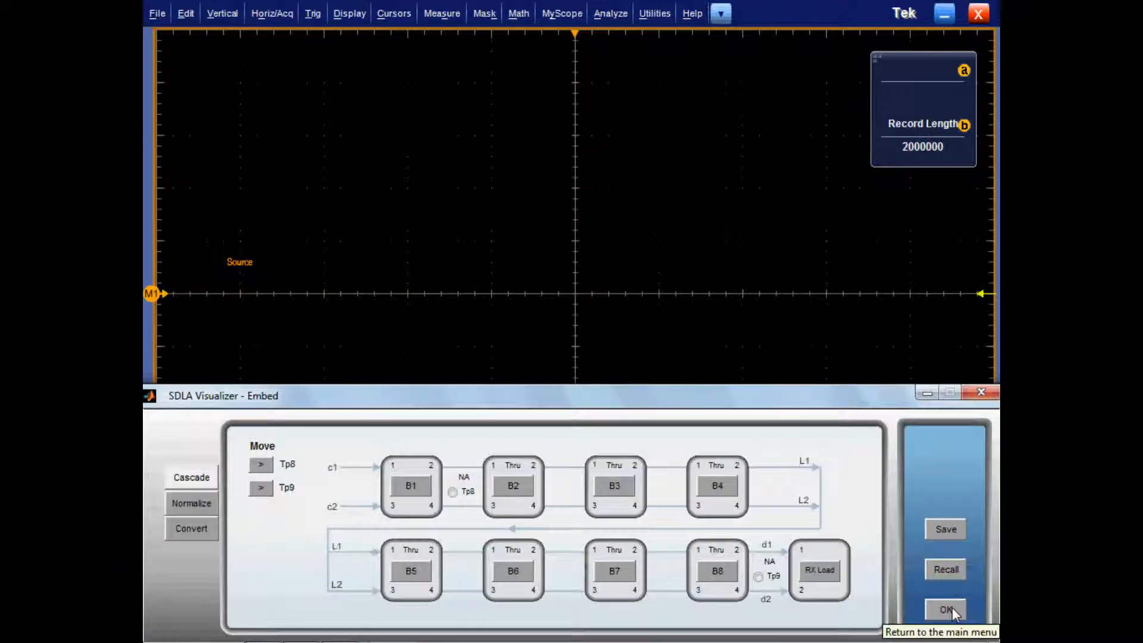
{"action": "left_click", "coordinate": [945, 610]}
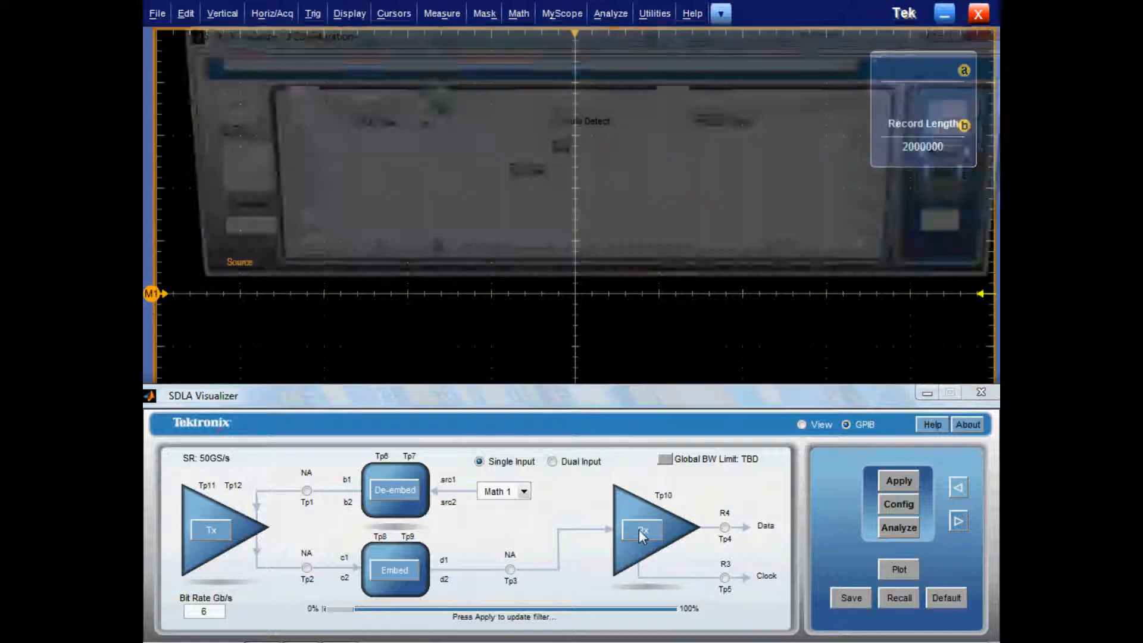
Choose the AMI receiver model in Rx Configuration at 6 Gb/s, 16 samples per bit.
{"action": "left_click", "coordinate": [643, 529]}
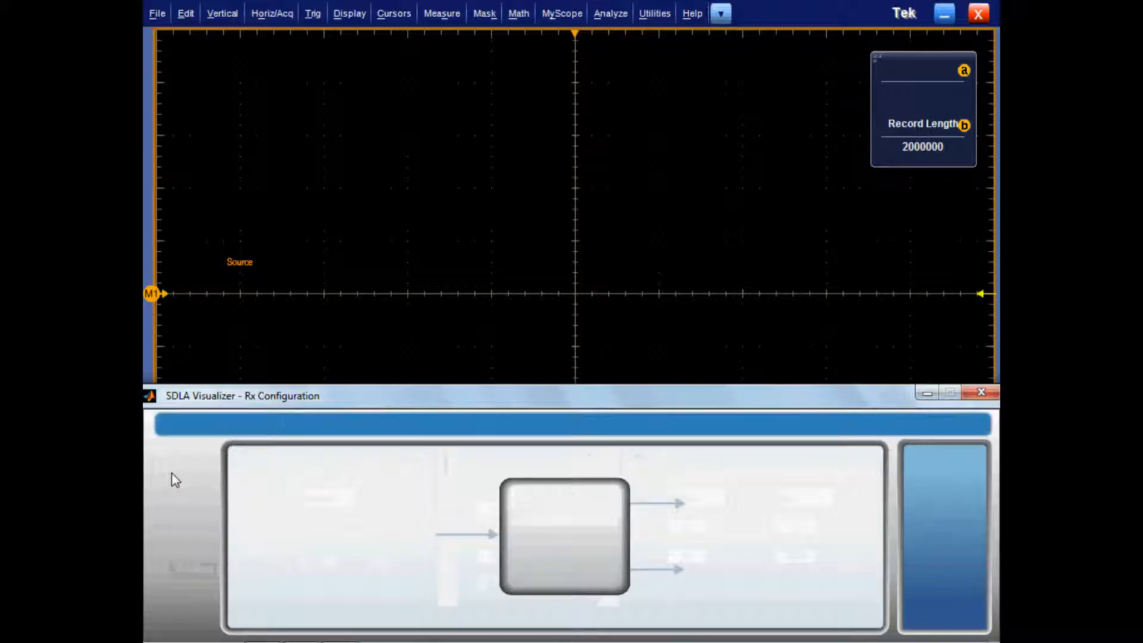
{"action": "left_click", "coordinate": [172, 474]}
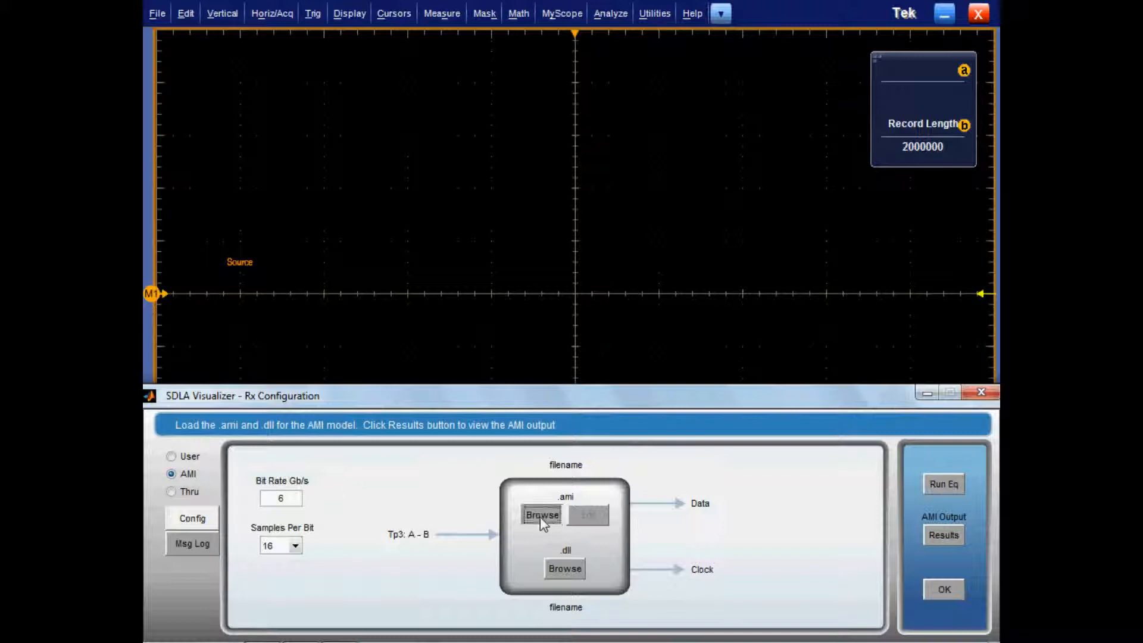
Load IBIS_AMI_RX.ami and IBIS_AMI_RX.dll for the receiver and view the .ami file.
{"action": "left_click", "coordinate": [541, 514]}
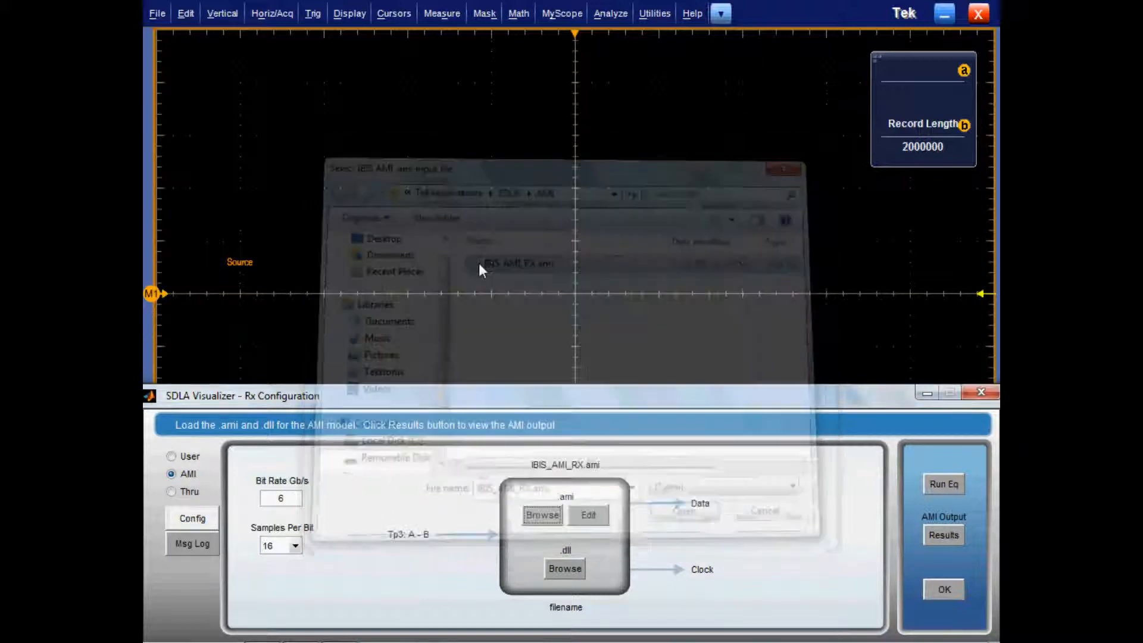
{"action": "left_click", "coordinate": [564, 569]}
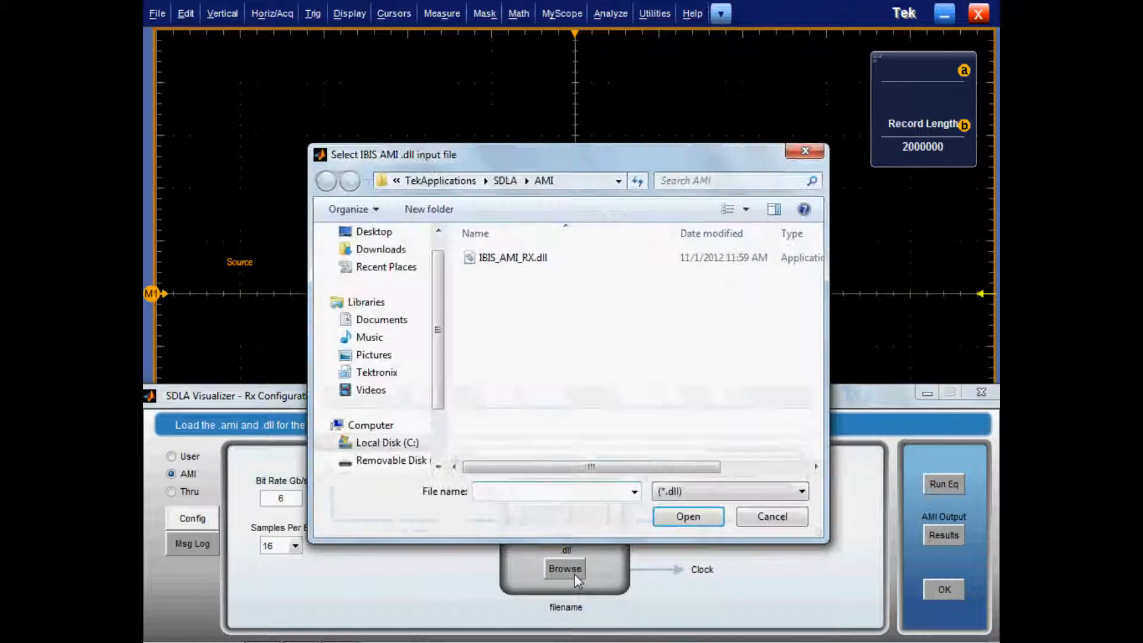
{"action": "left_click", "coordinate": [512, 257]}
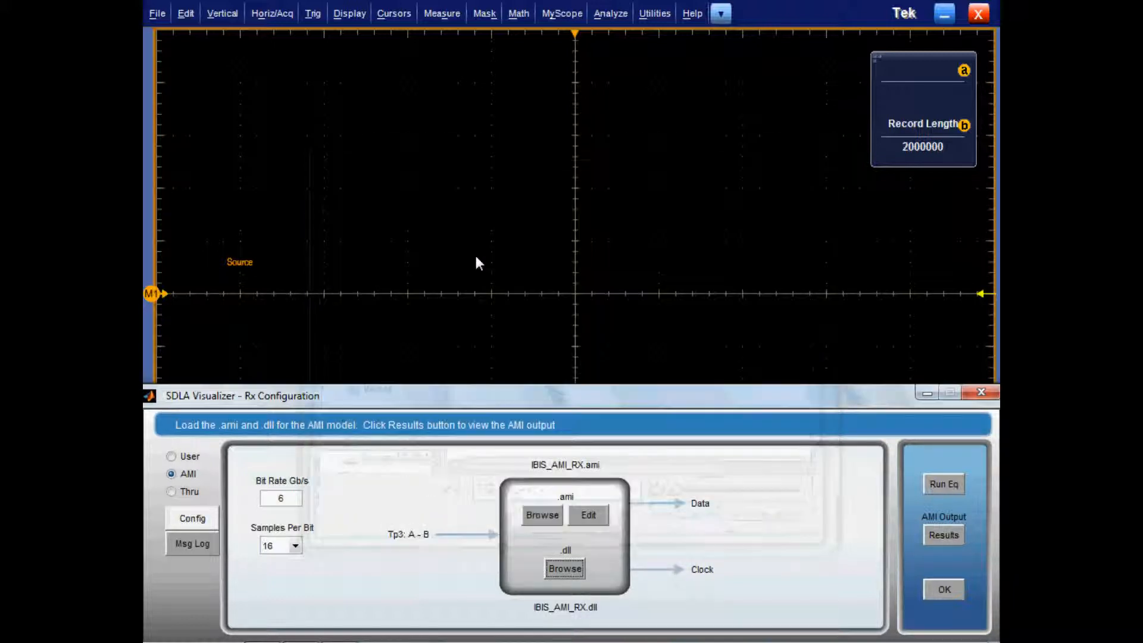
{"action": "mouse_move", "coordinate": [739, 537]}
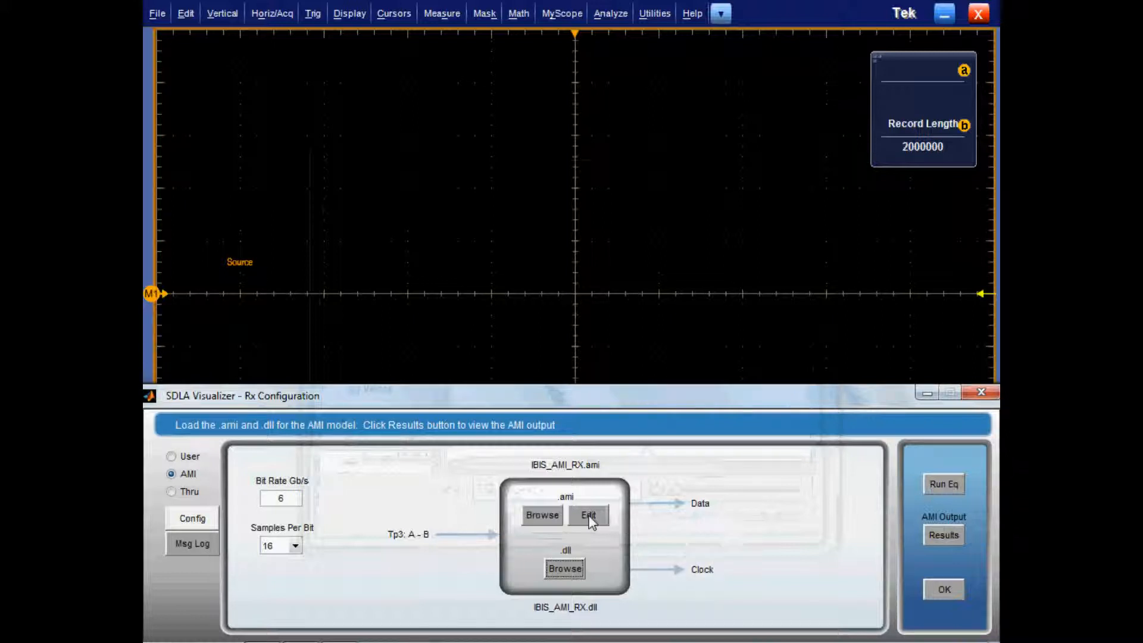
{"action": "left_click", "coordinate": [588, 515]}
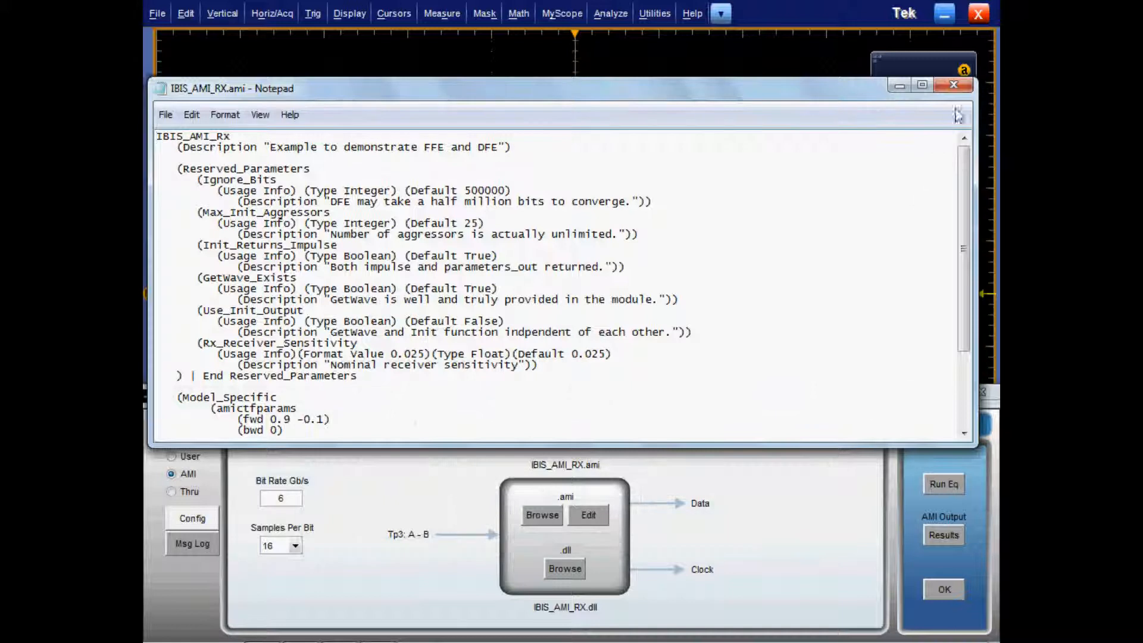
{"action": "mouse_move", "coordinate": [954, 84]}
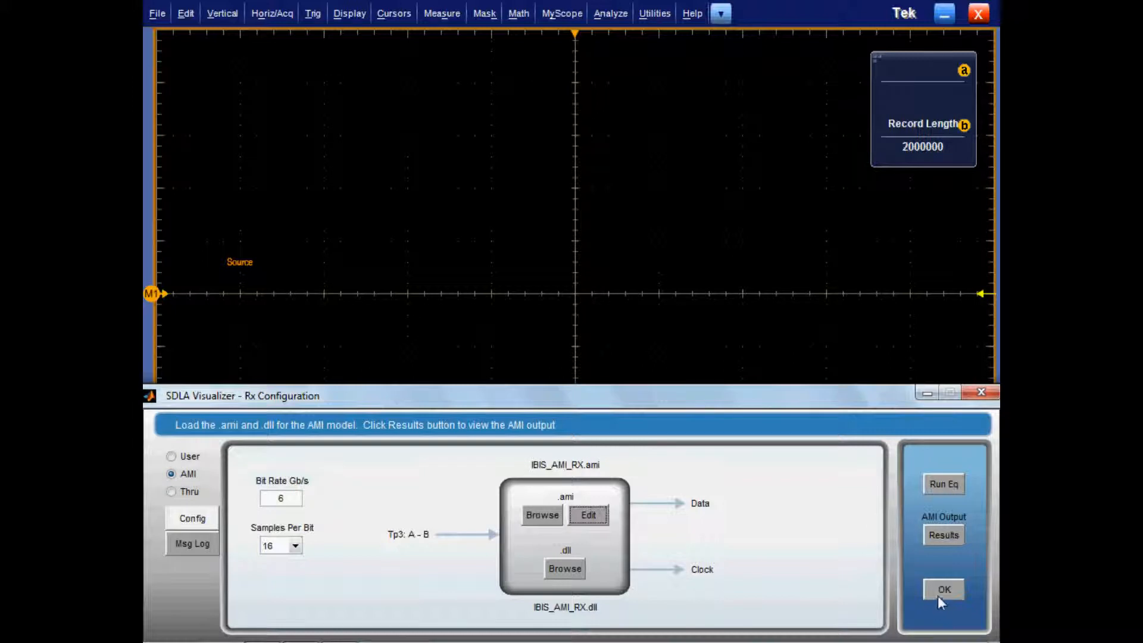
Confirm the AMI receiver setup and map Tp3 to Math2 with Auto BW and Remove Delay.
{"action": "left_click", "coordinate": [943, 589]}
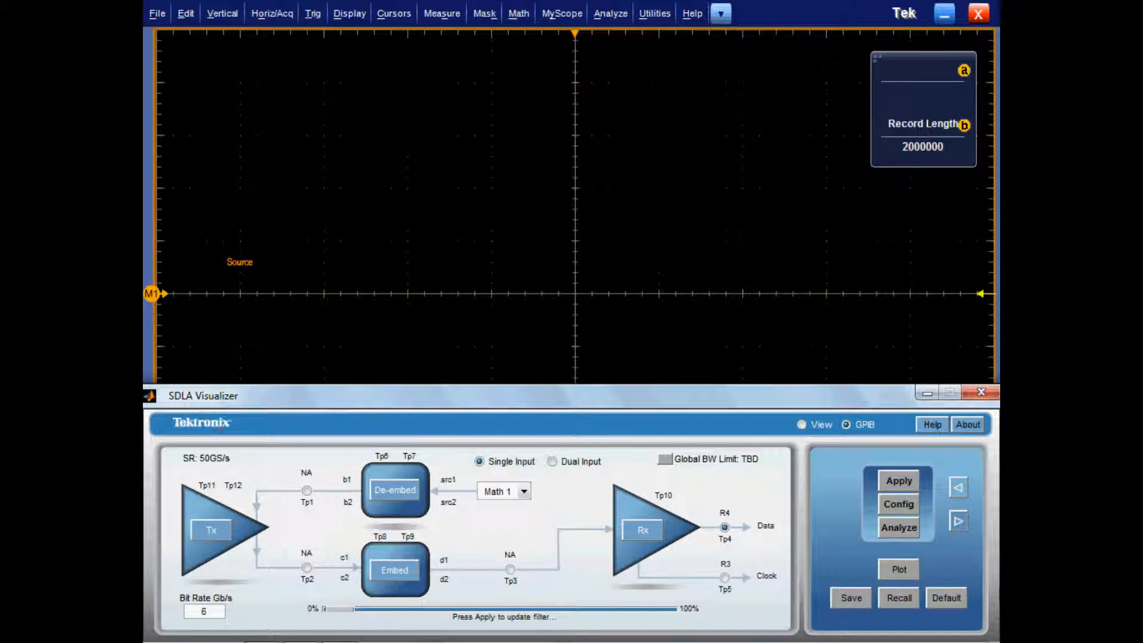
{"action": "mouse_move", "coordinate": [510, 570]}
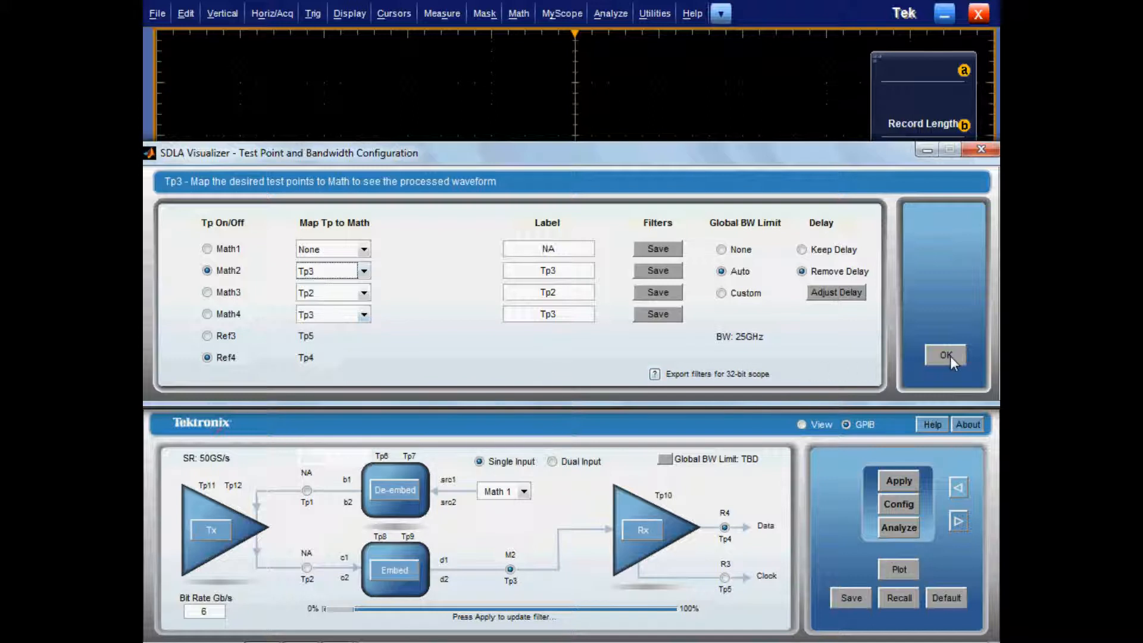
{"action": "left_click", "coordinate": [945, 354]}
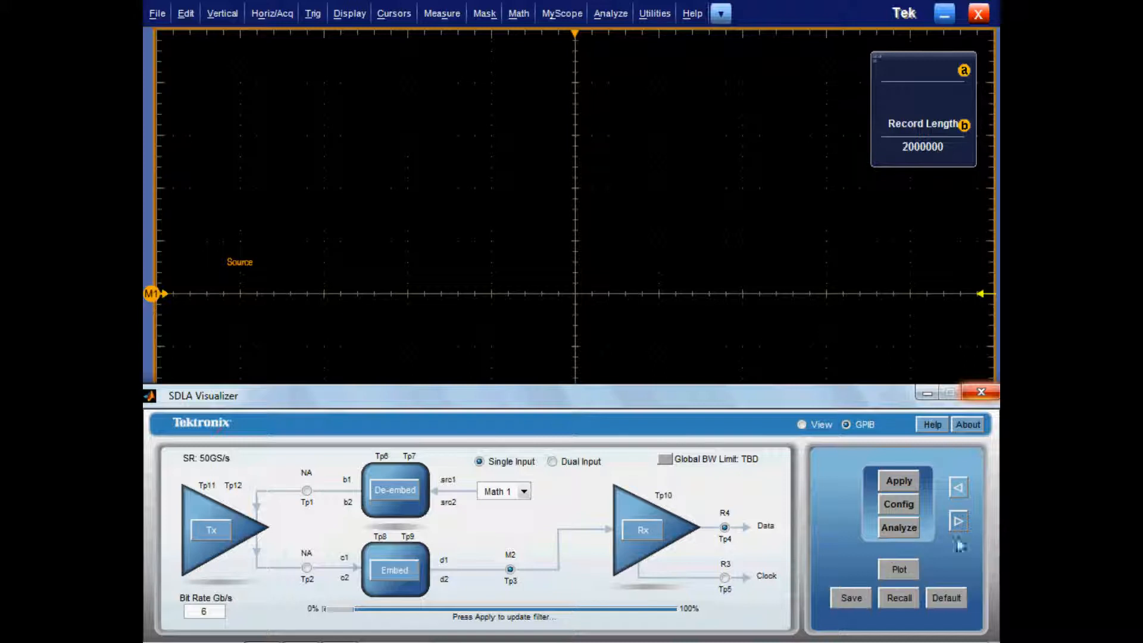
Enable 'Automatically run Analyze when pressing Apply', keeping Auto Configure and New acquisitions.
{"action": "left_click", "coordinate": [898, 503]}
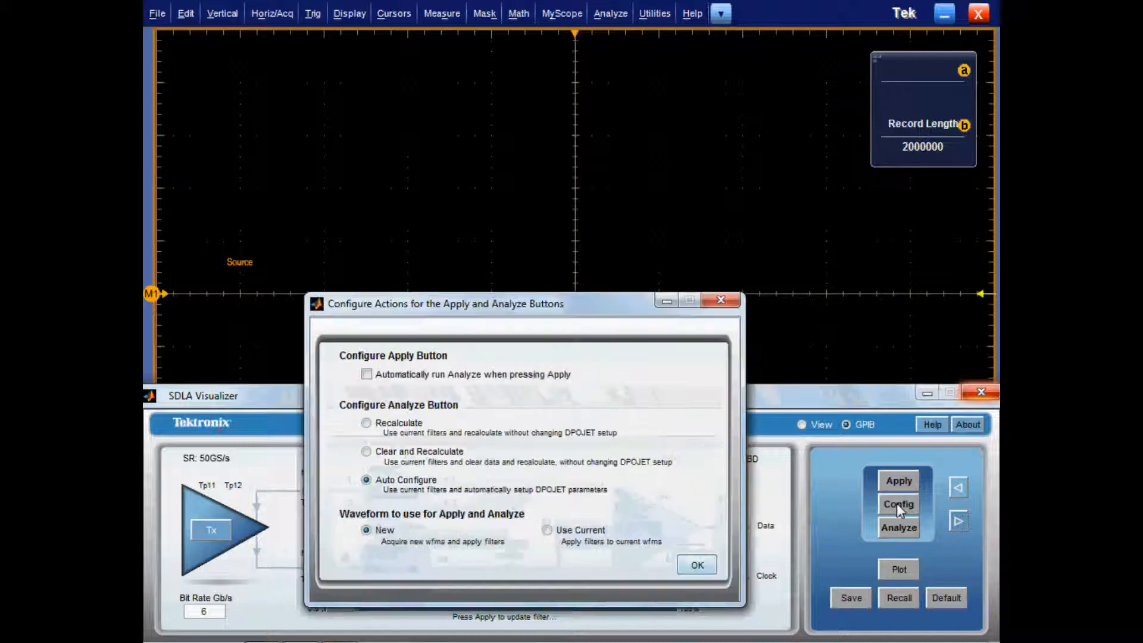
{"action": "left_click", "coordinate": [367, 374]}
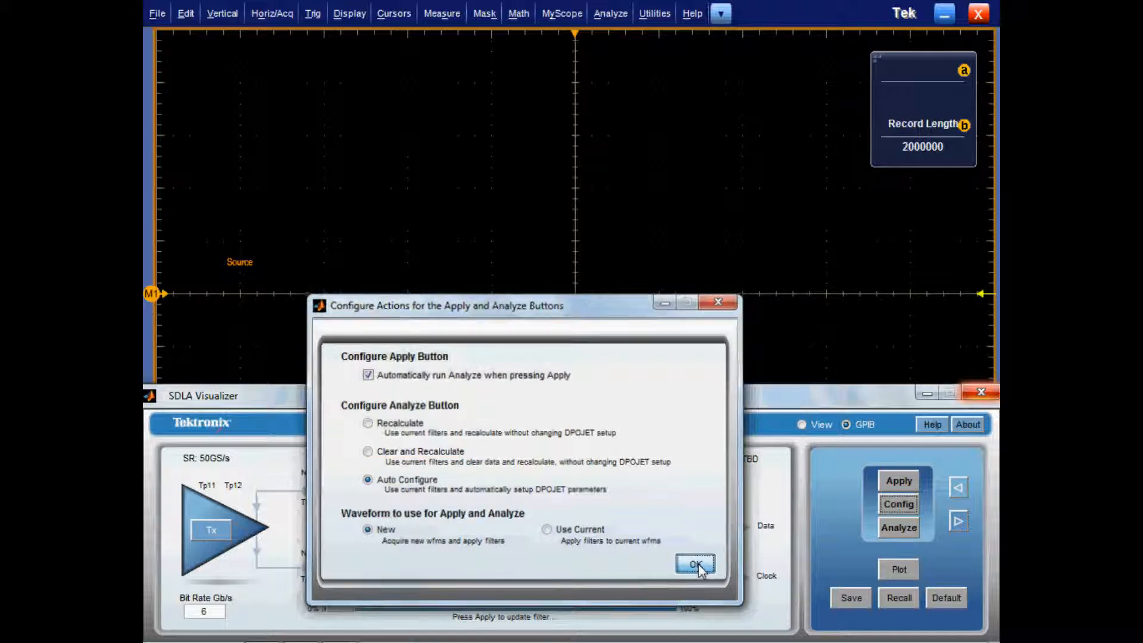
{"action": "left_click", "coordinate": [693, 566]}
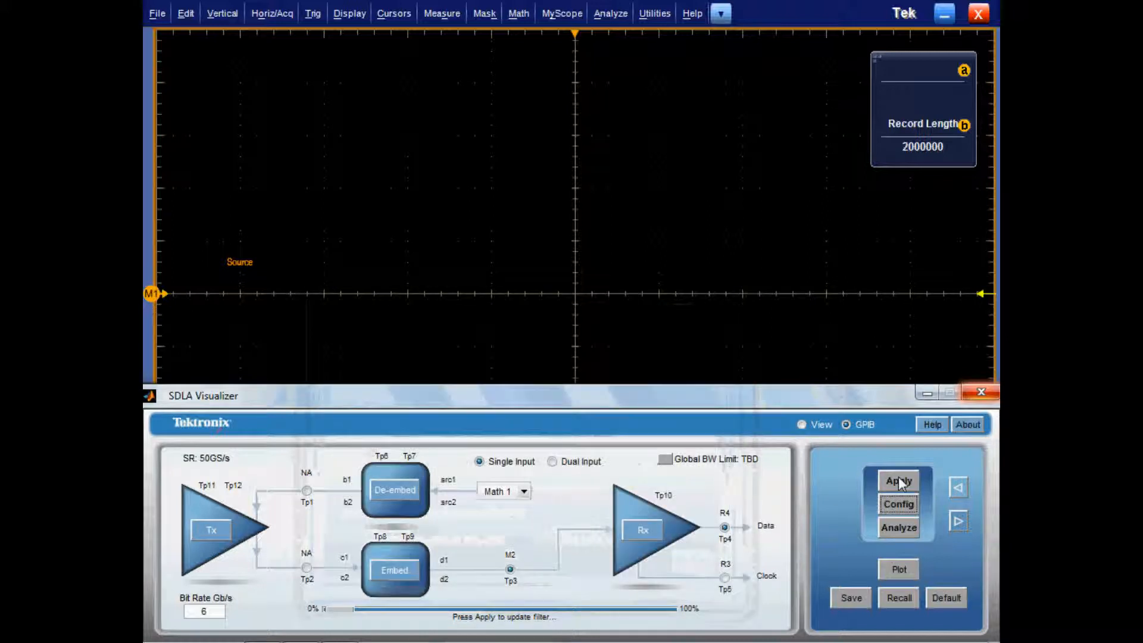
Apply the filters and run DPOJET to show the TIE1, TIE2 and TIE3 eye diagrams.
{"action": "left_click", "coordinate": [898, 481]}
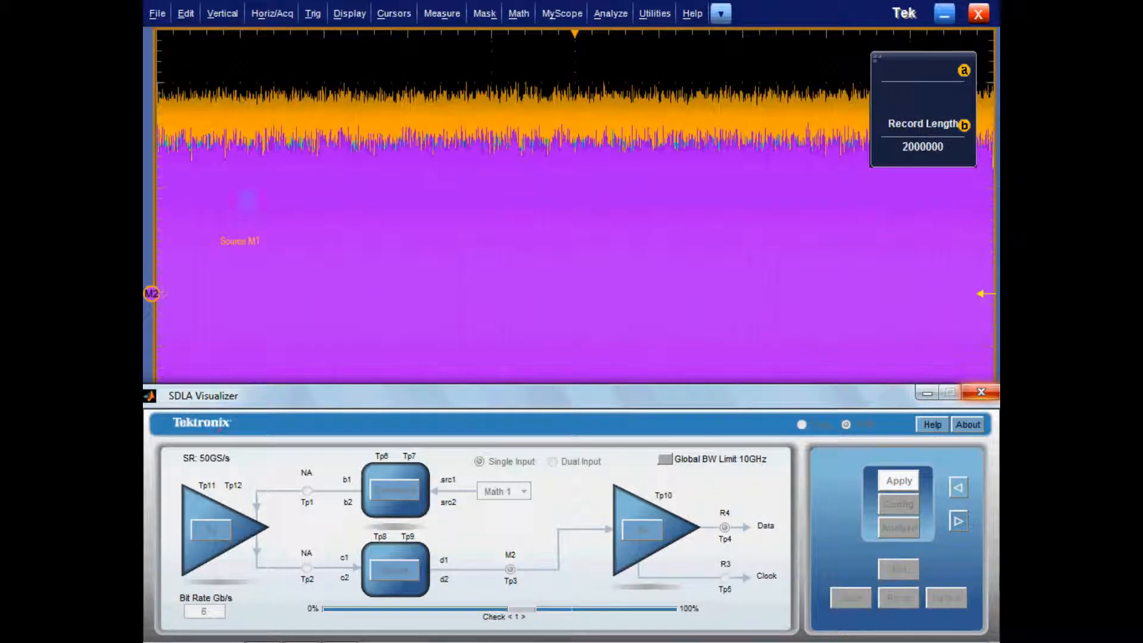
{"action": "left_click", "coordinate": [899, 481]}
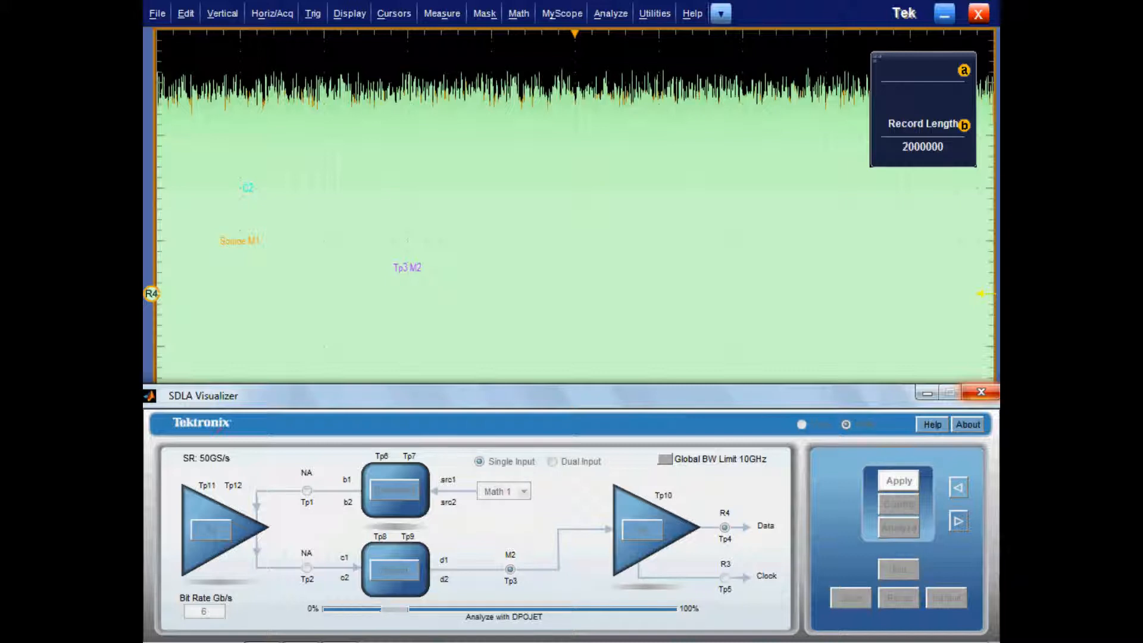
{"action": "left_click", "coordinate": [898, 480]}
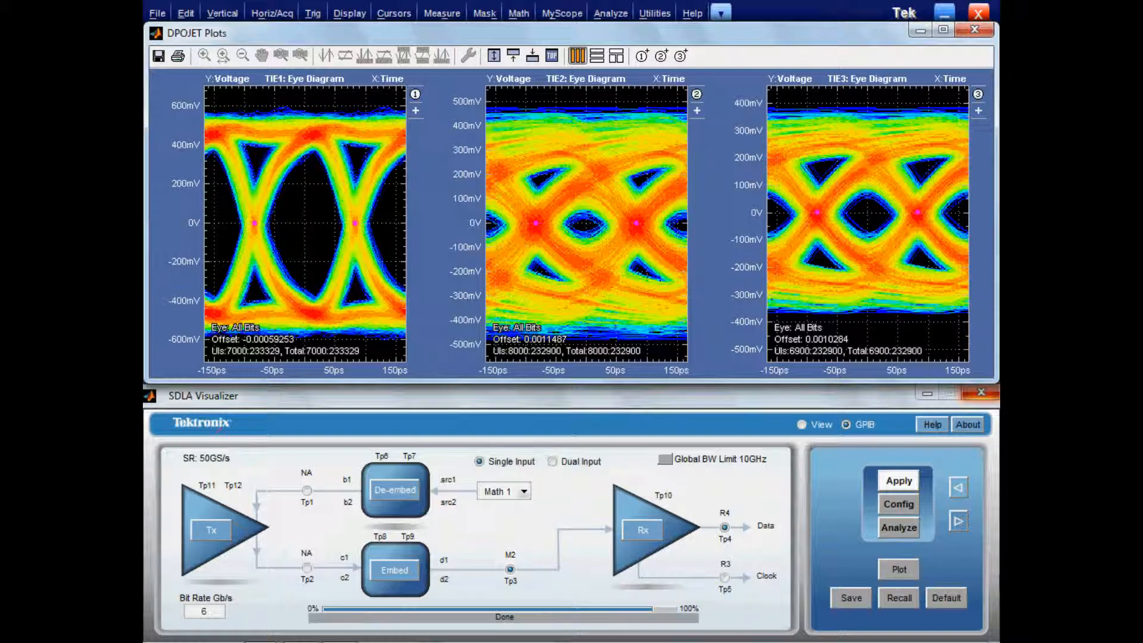
{"action": "left_click", "coordinate": [898, 481]}
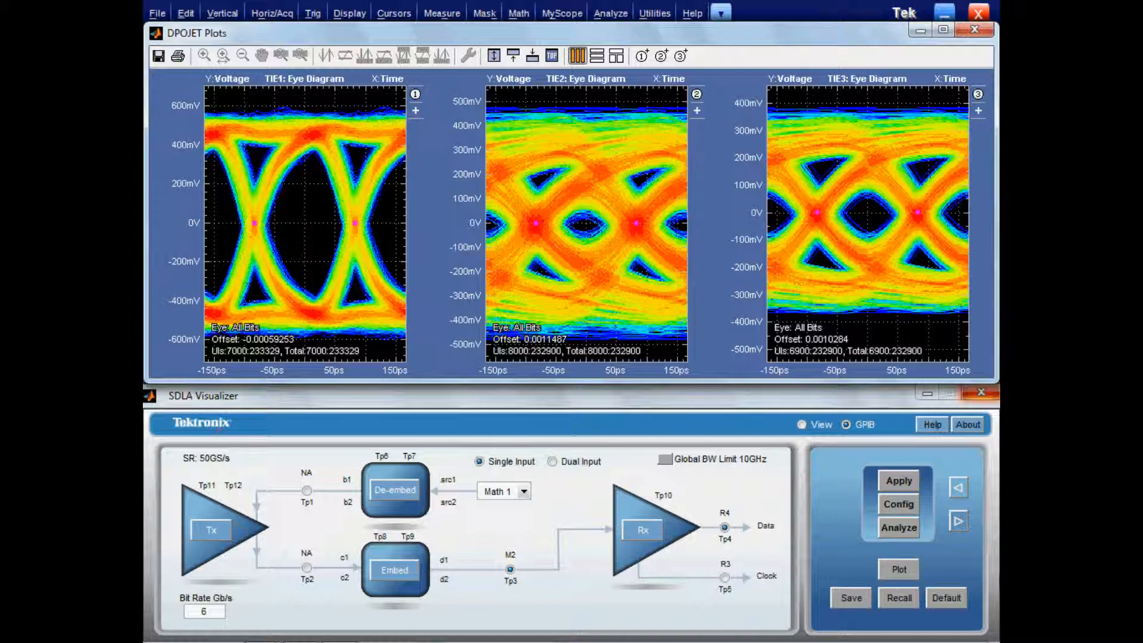
{"action": "mouse_move", "coordinate": [991, 203]}
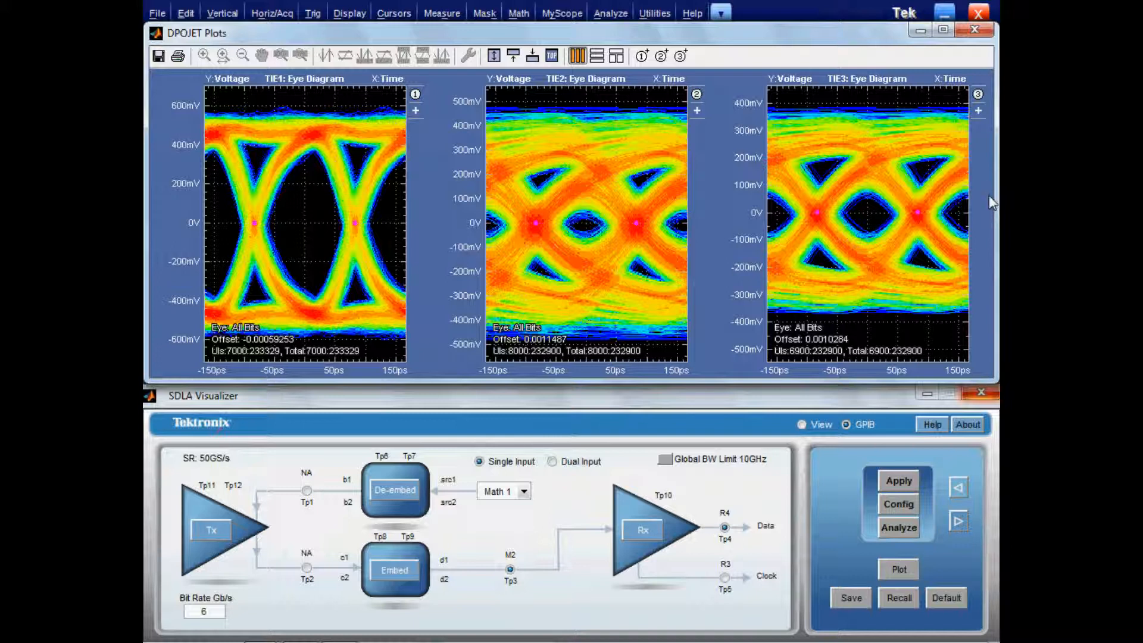